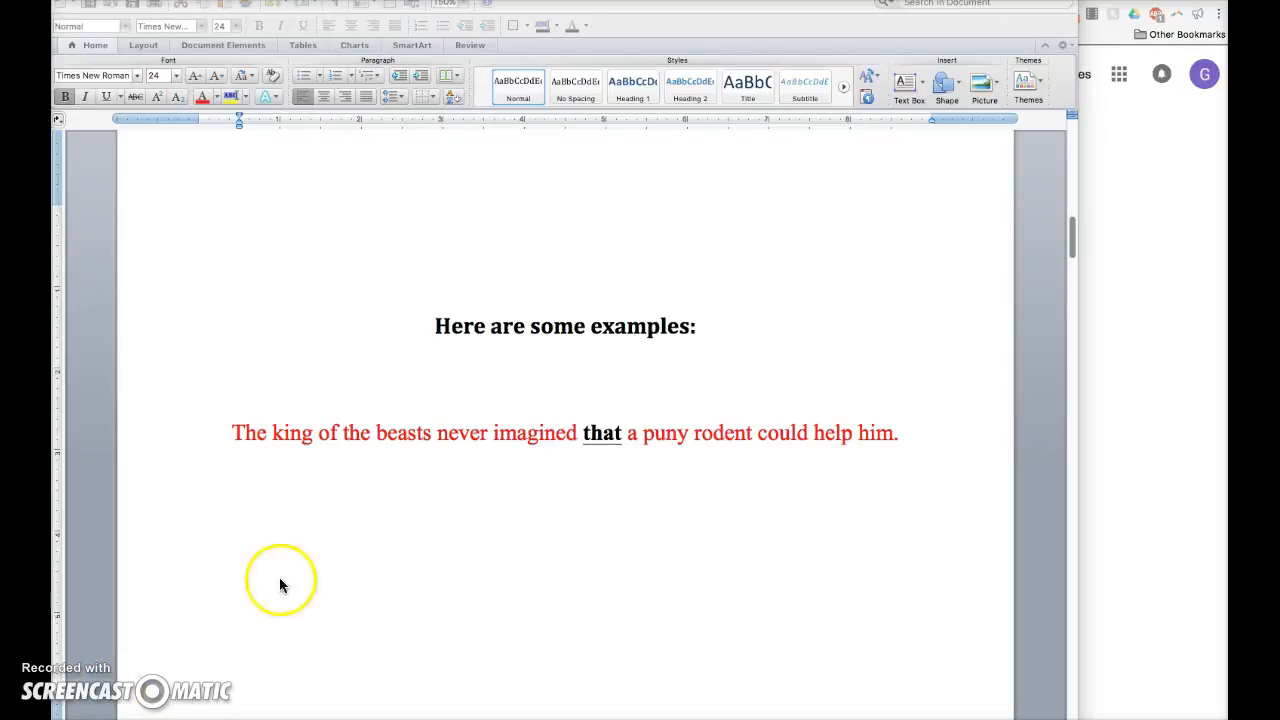
mouse_move(308, 574)
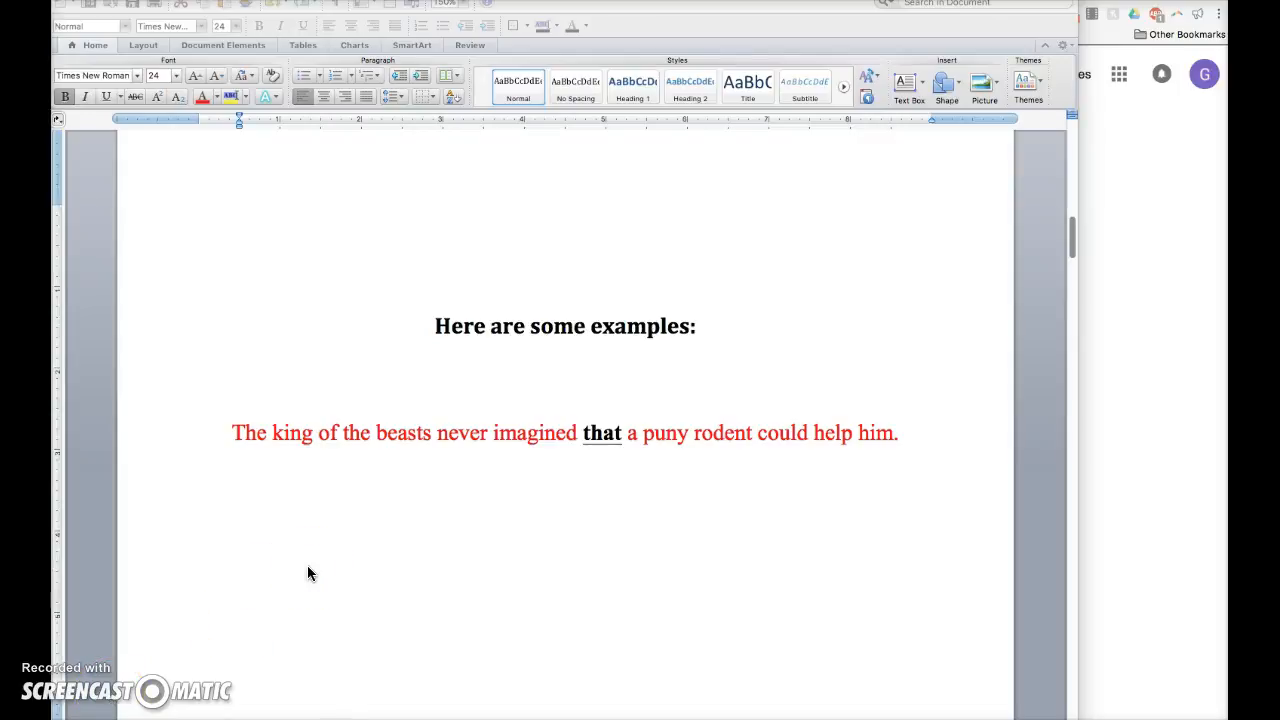
Draw a small oval shape over the word 'that' in the red example sentence.
left_click(528, 528)
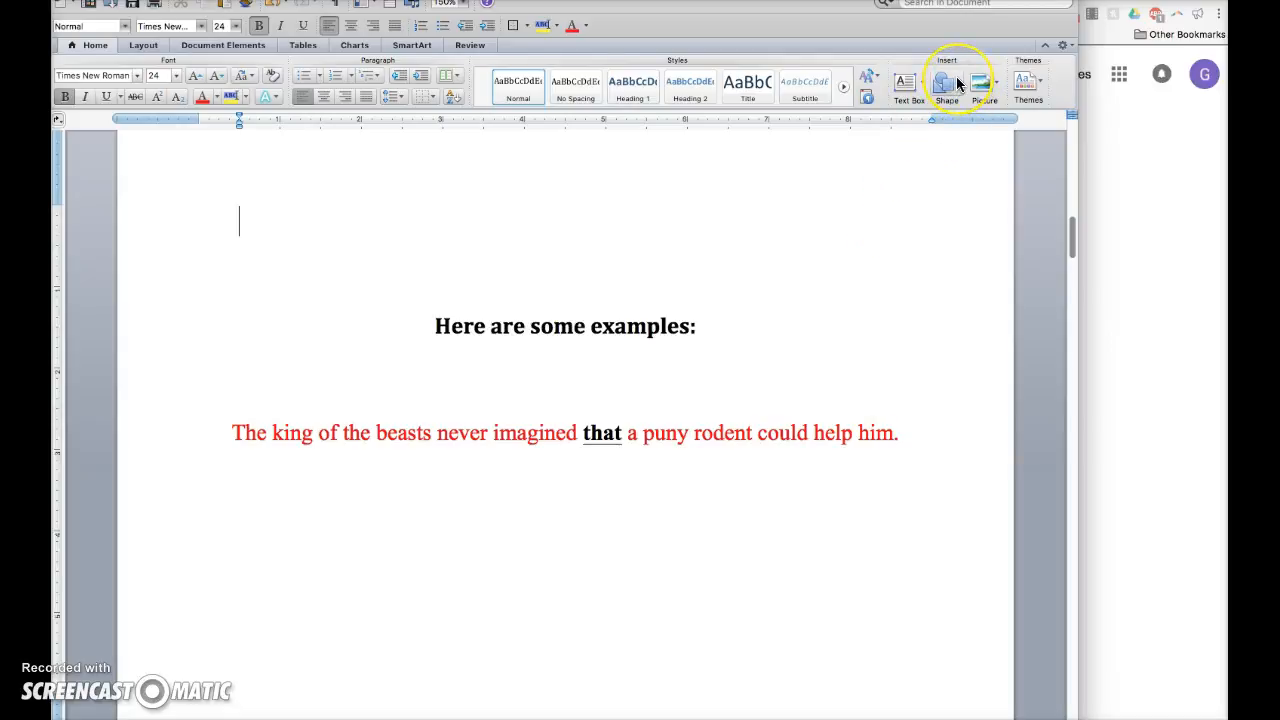
left_click(948, 84)
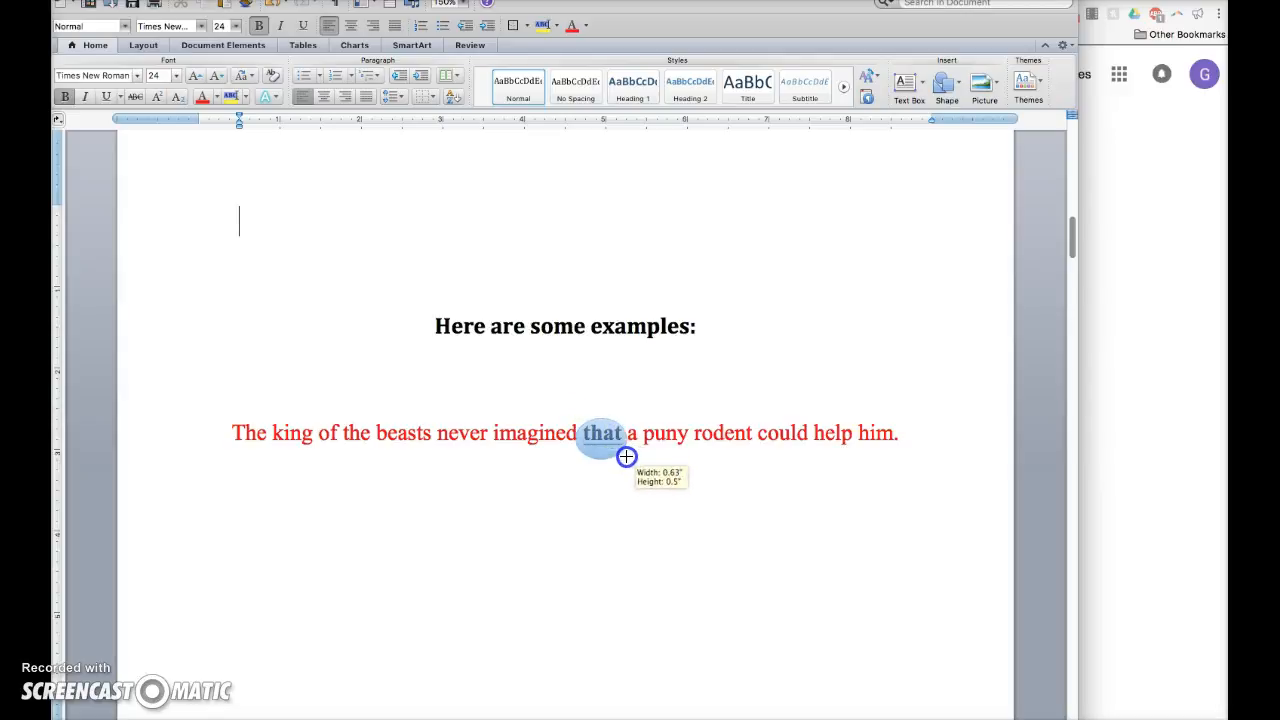
left_click_drag(628, 456, 630, 468)
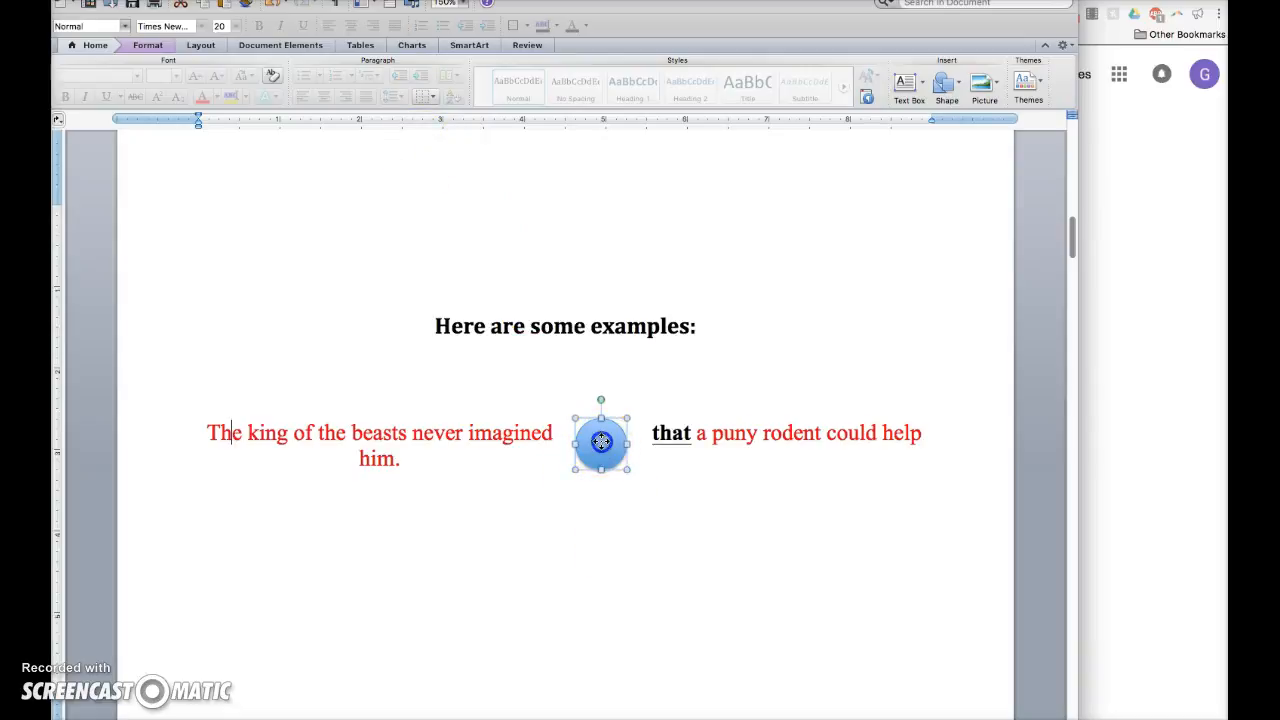
Set the oval's text wrapping to In Front of Text so the sentence stays on one line.
left_click(600, 442)
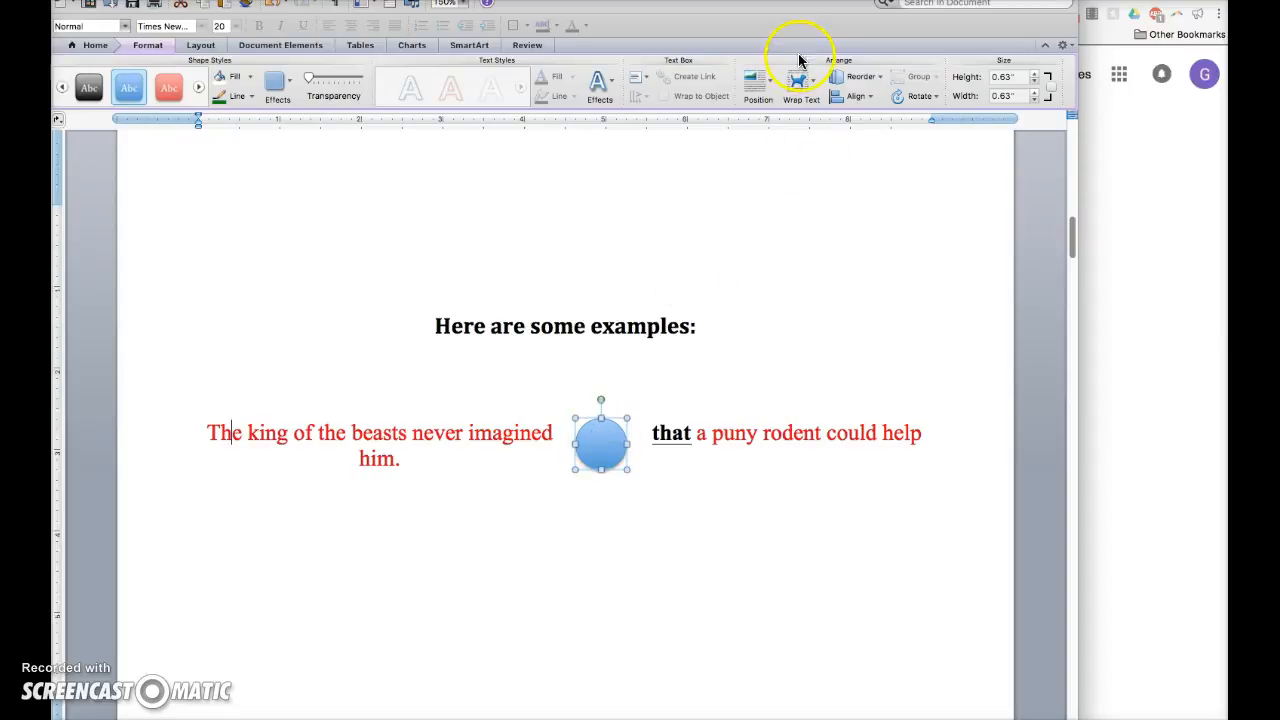
left_click(800, 82)
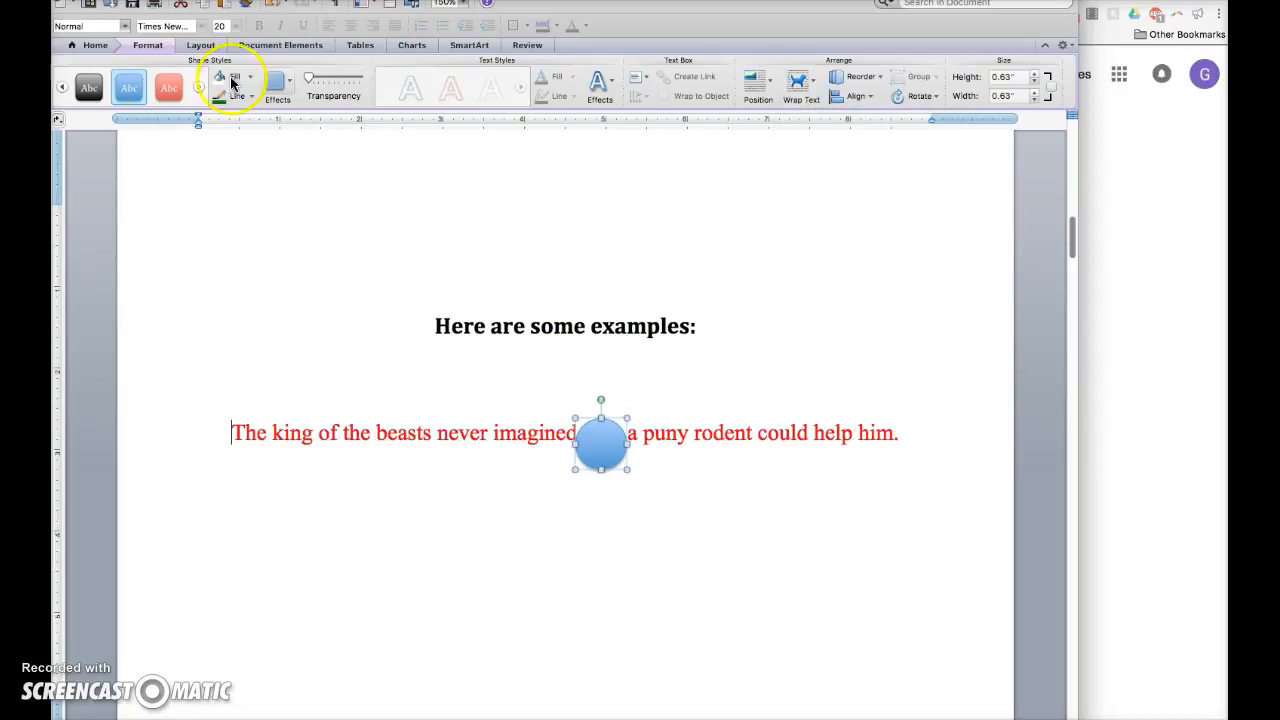
Give the oval No Fill and a green Standard Colors outline so 'that' shows through.
left_click(220, 76)
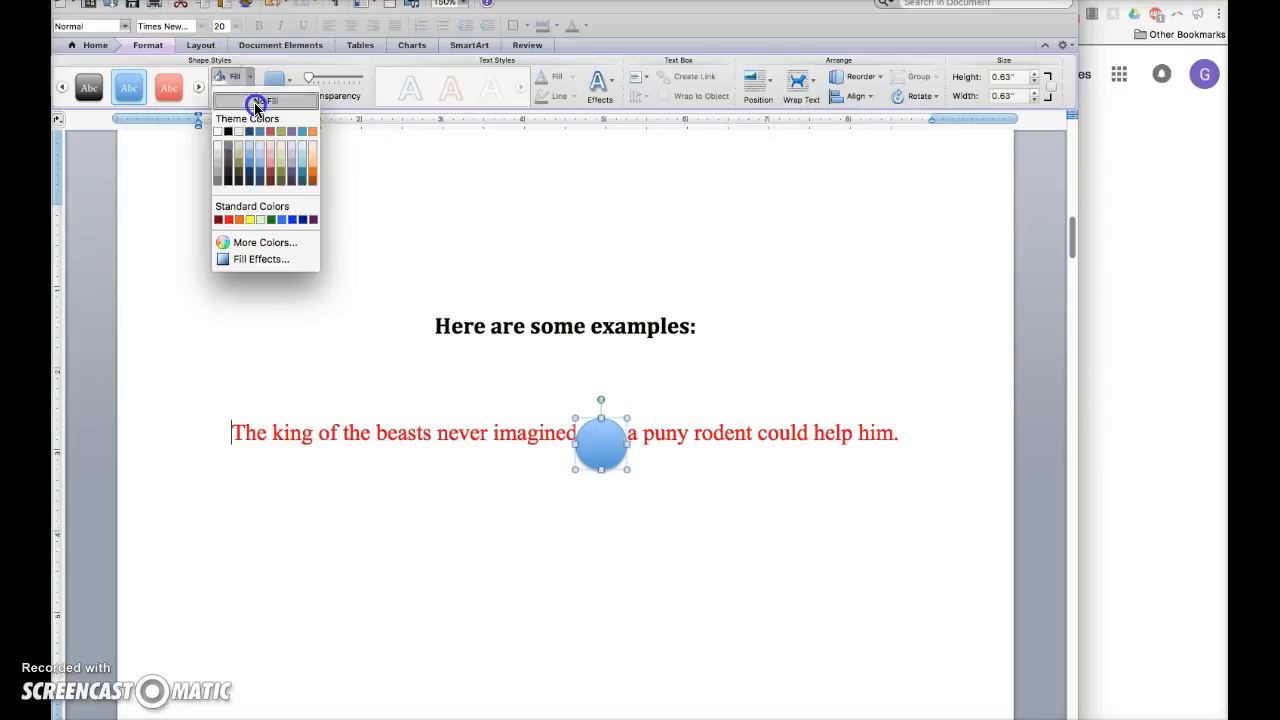
left_click(252, 96)
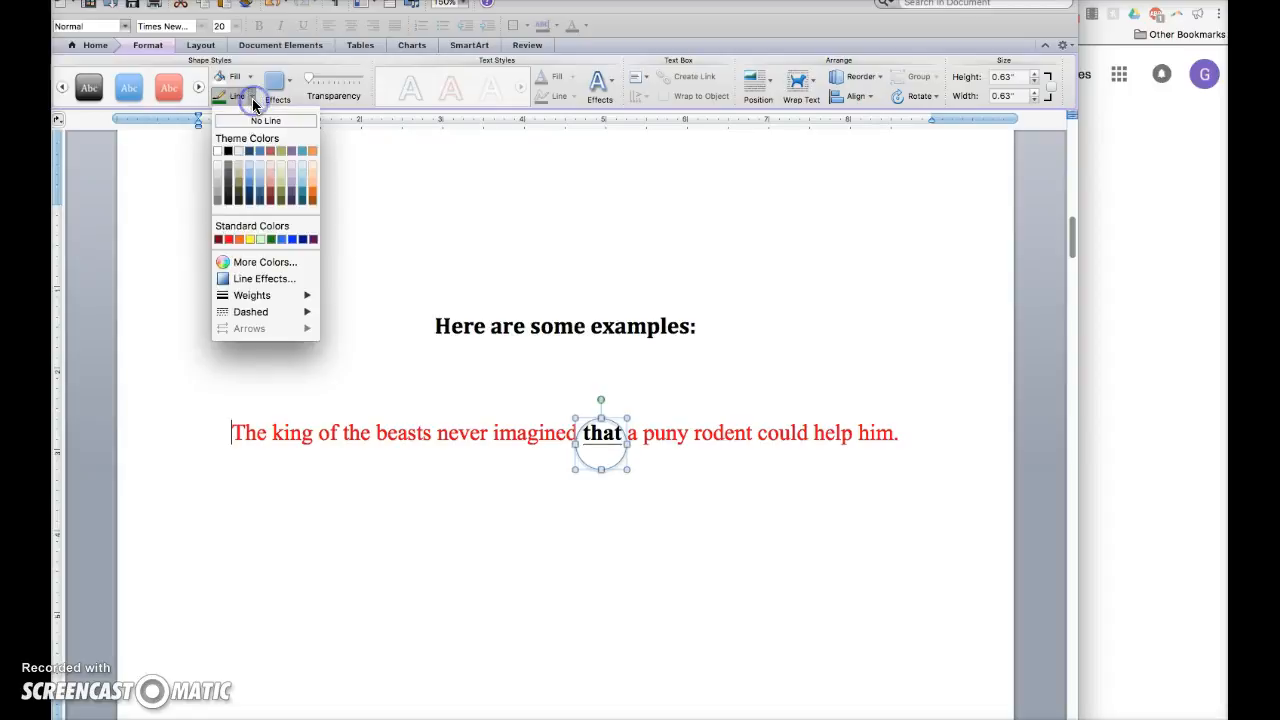
left_click(264, 120)
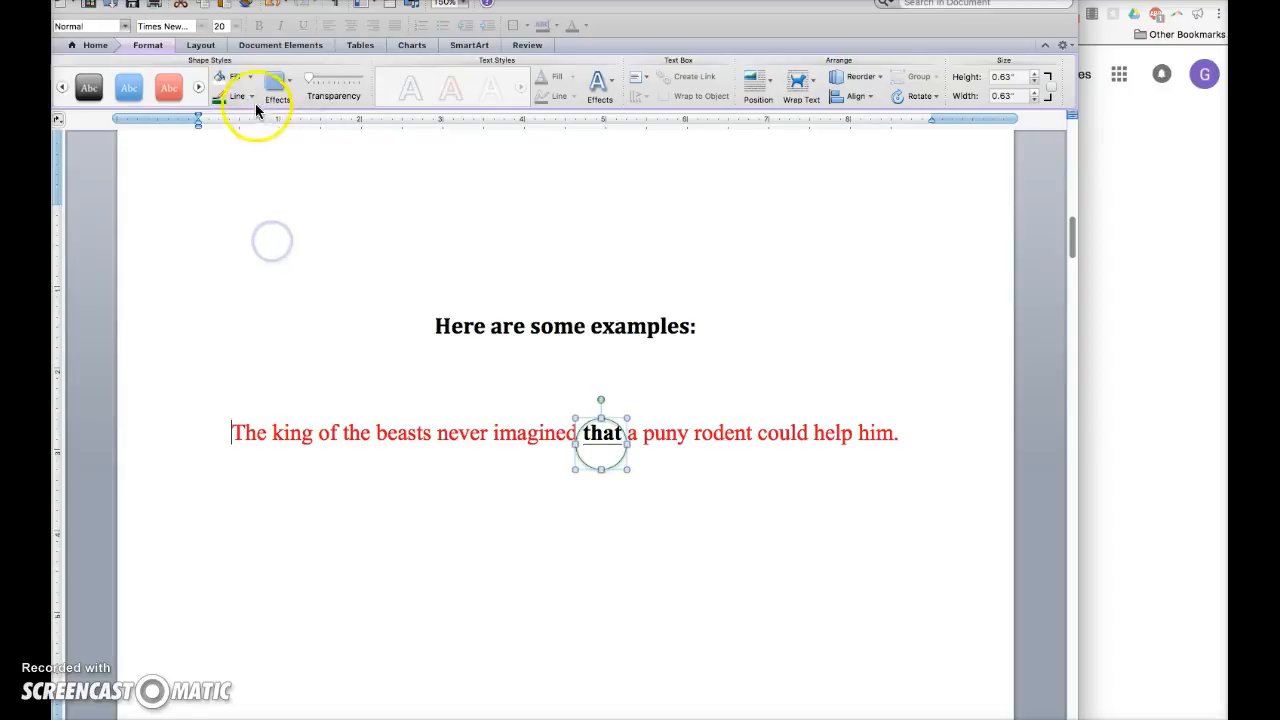
left_click(236, 96)
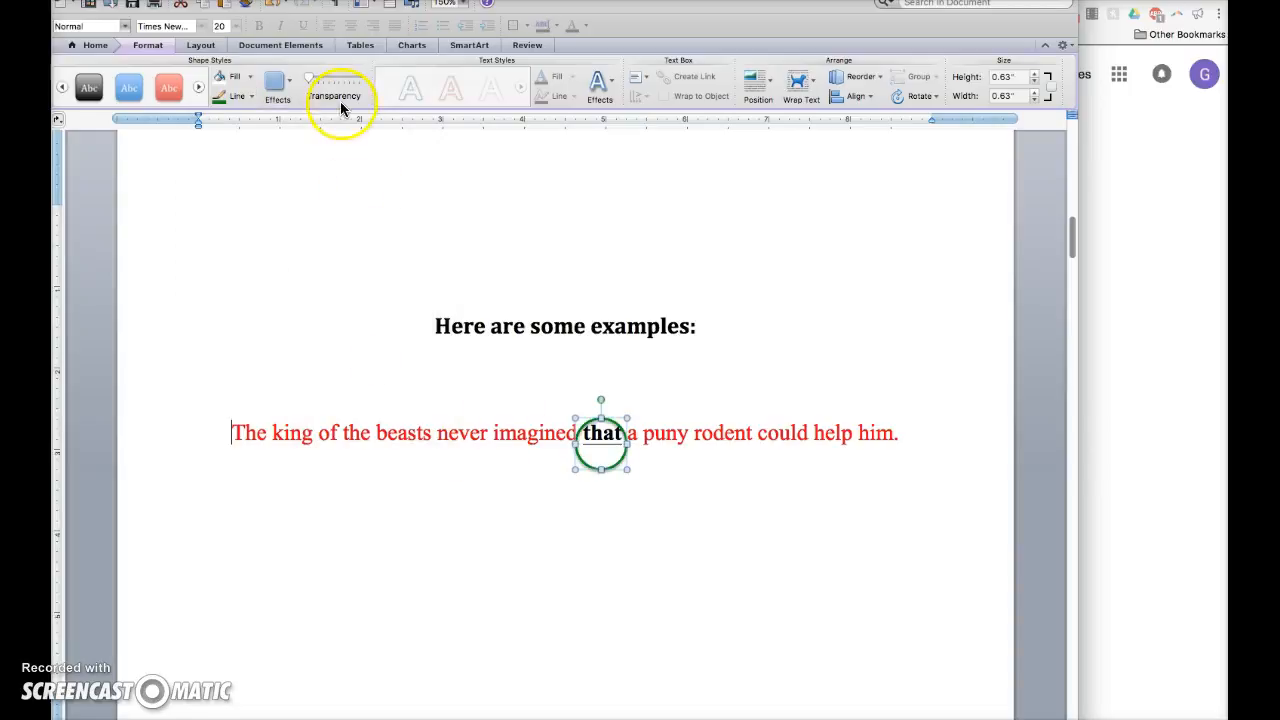
left_click(278, 84)
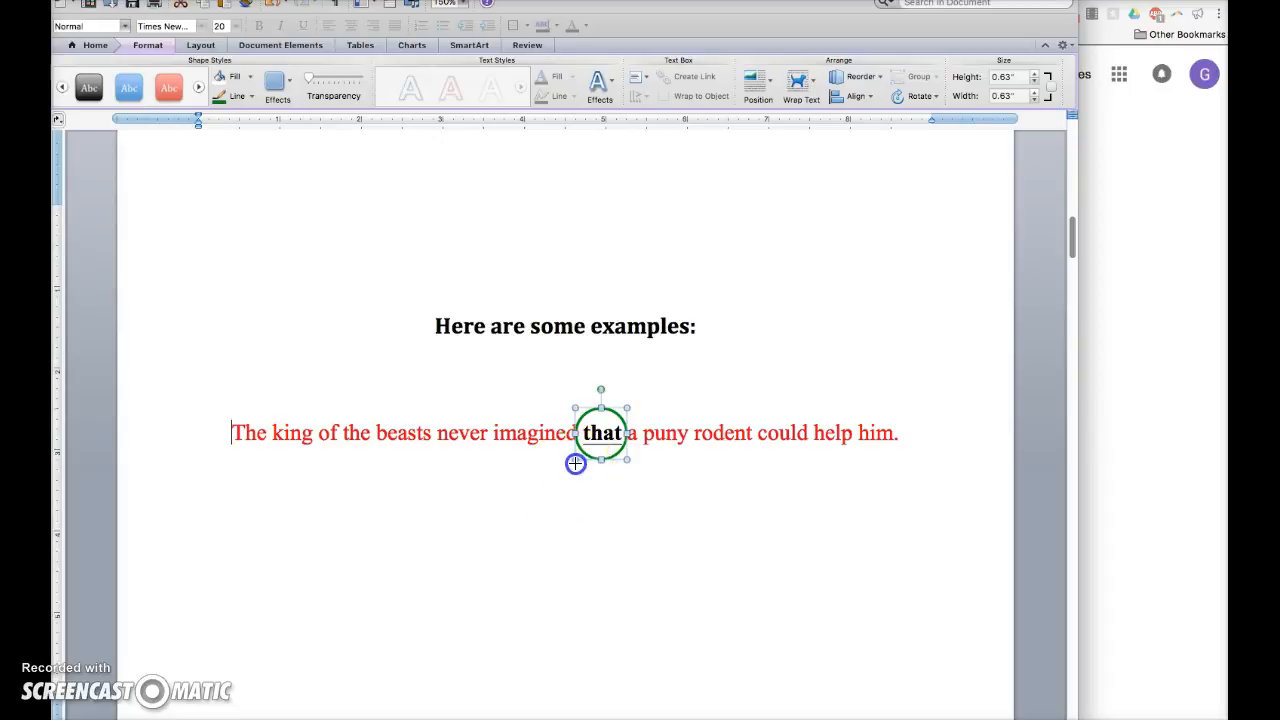
mouse_move(216, 582)
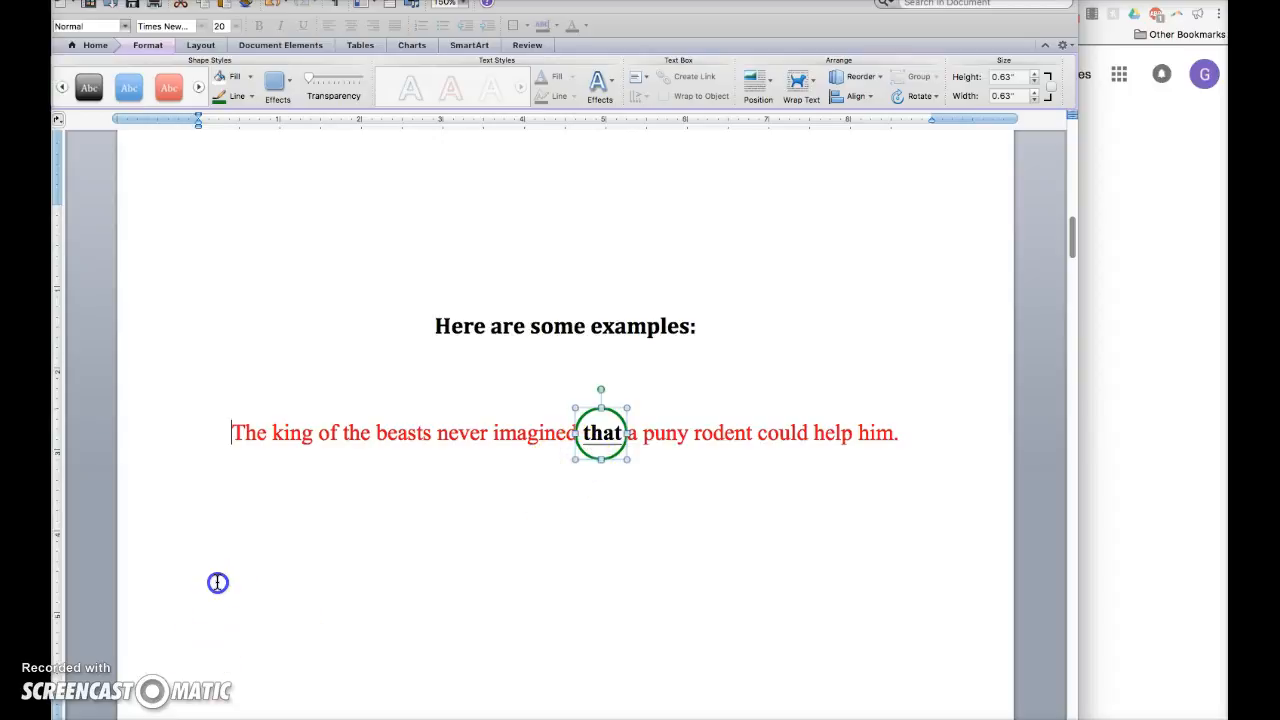